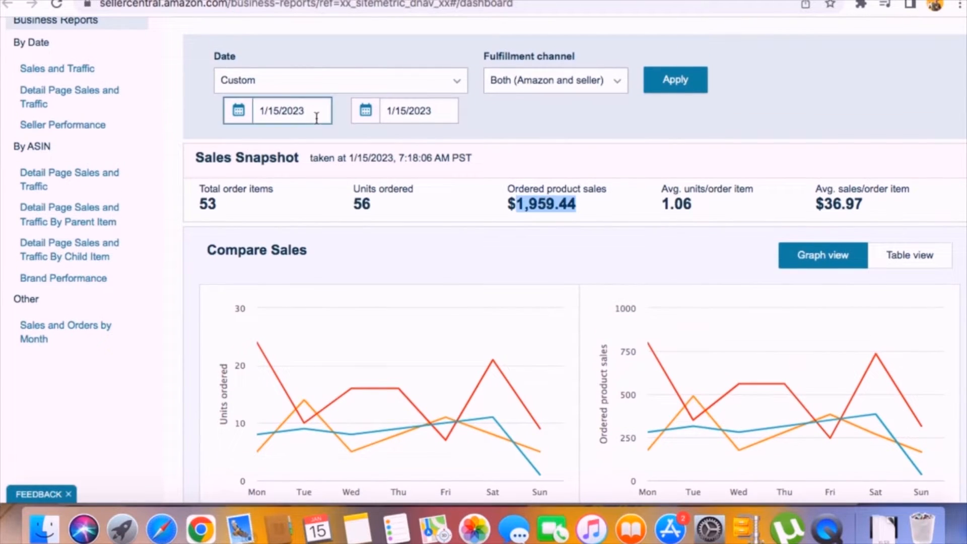
Apply a report start date of 1/1/2022, then head to the advertising campaigns overview.
type("1/1/2022")
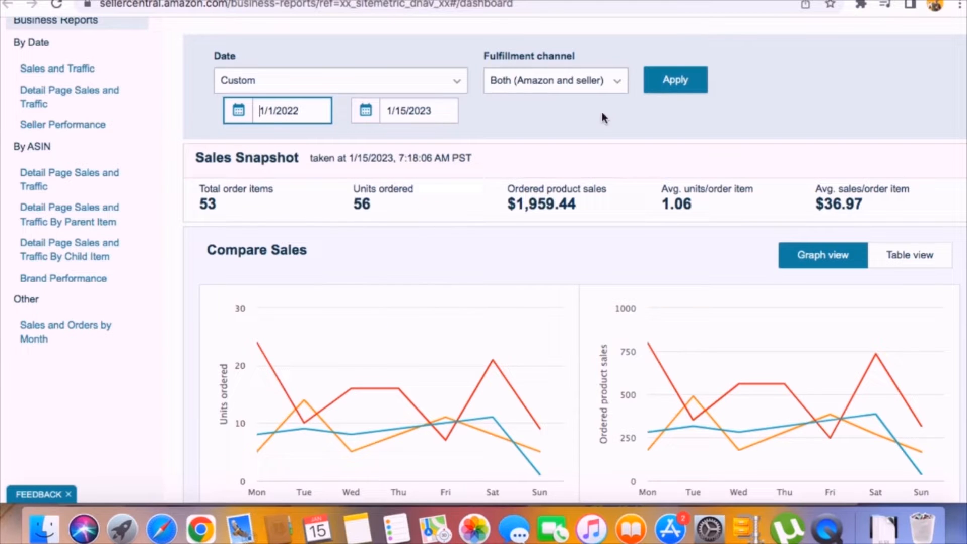
left_click(674, 80)
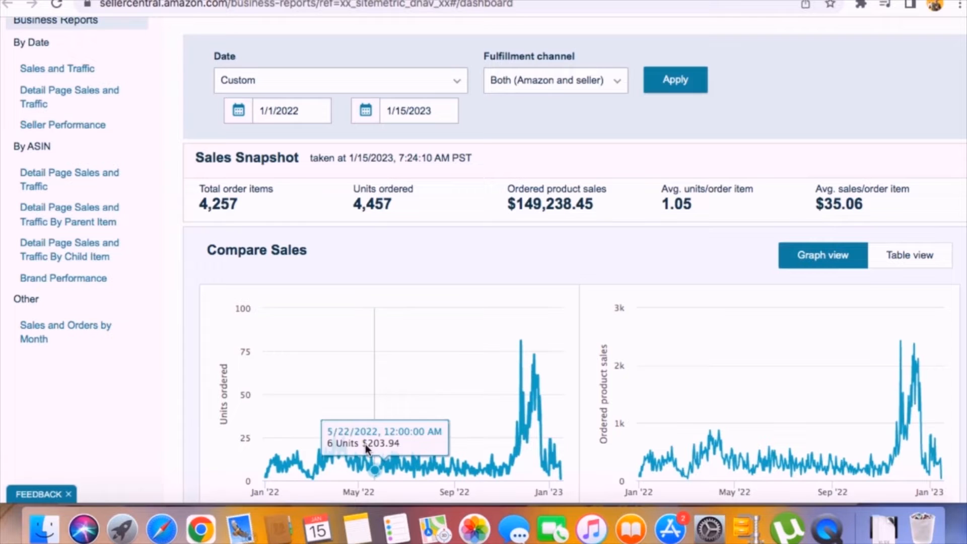
mouse_move(502, 465)
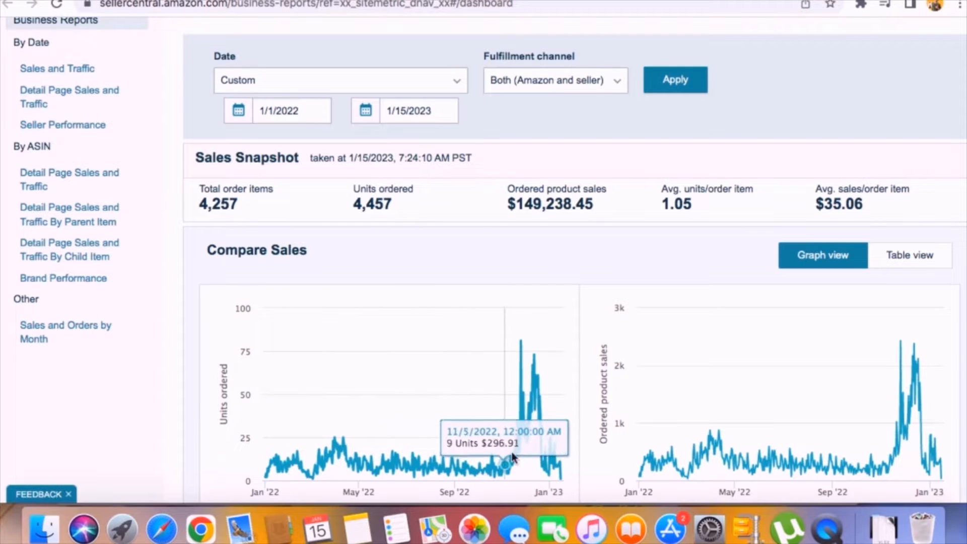
mouse_move(536, 381)
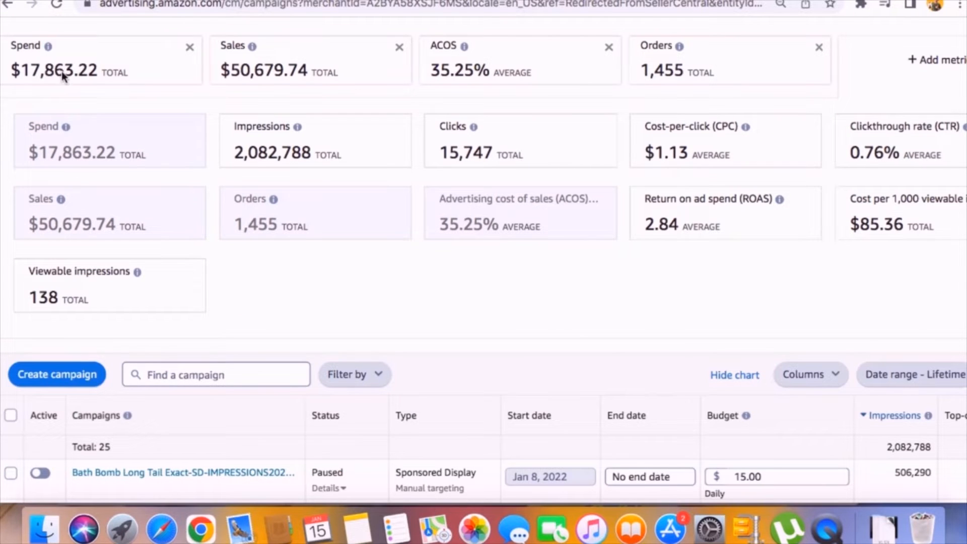
double_click(58, 71)
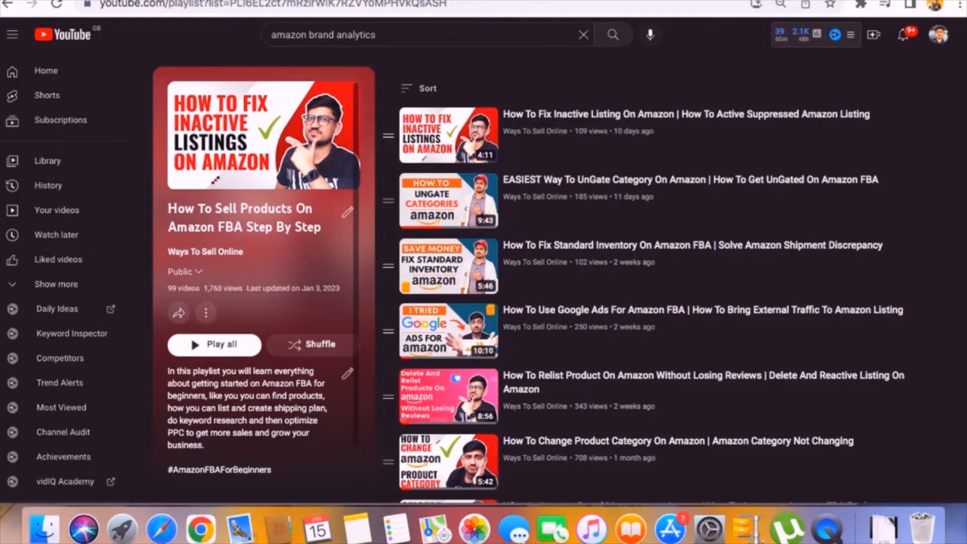
scroll("down", 3)
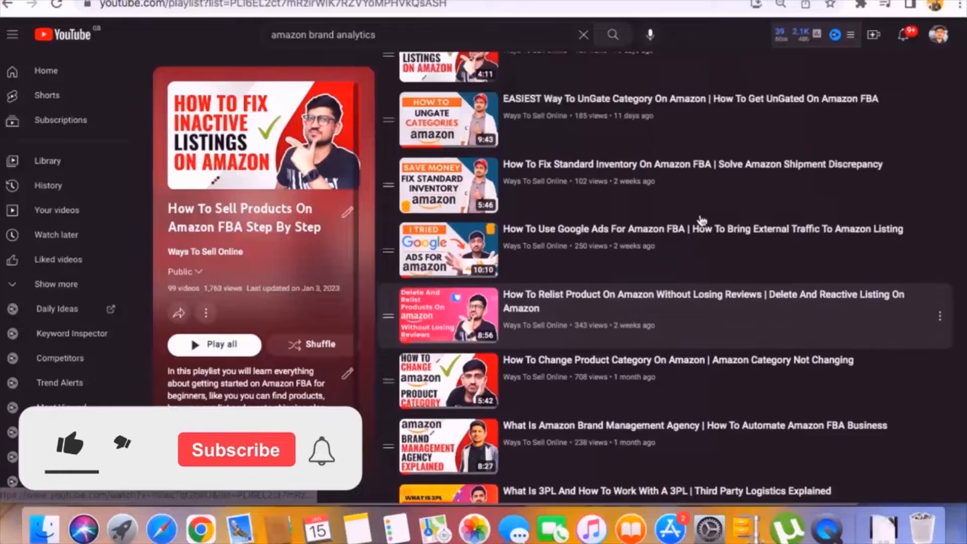
scroll("up", 3)
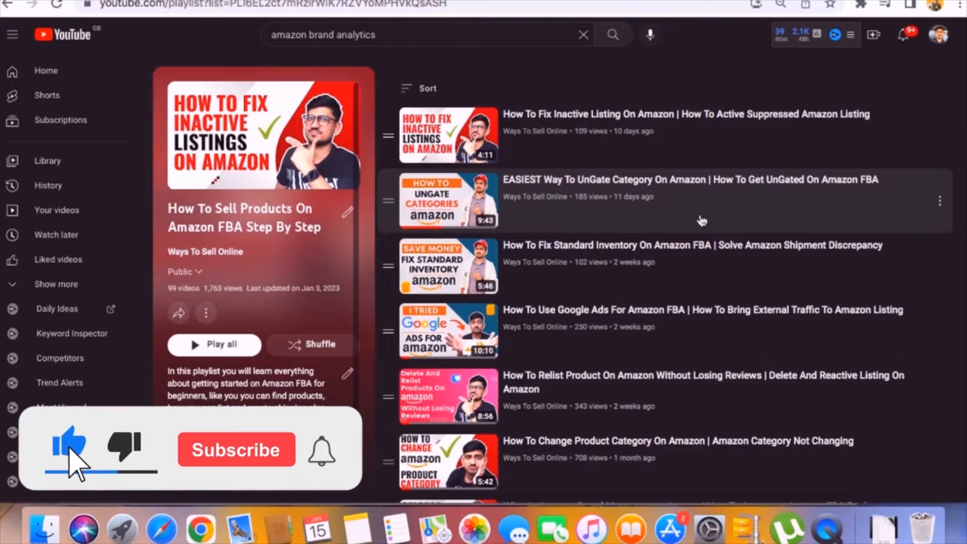
left_click(236, 449)
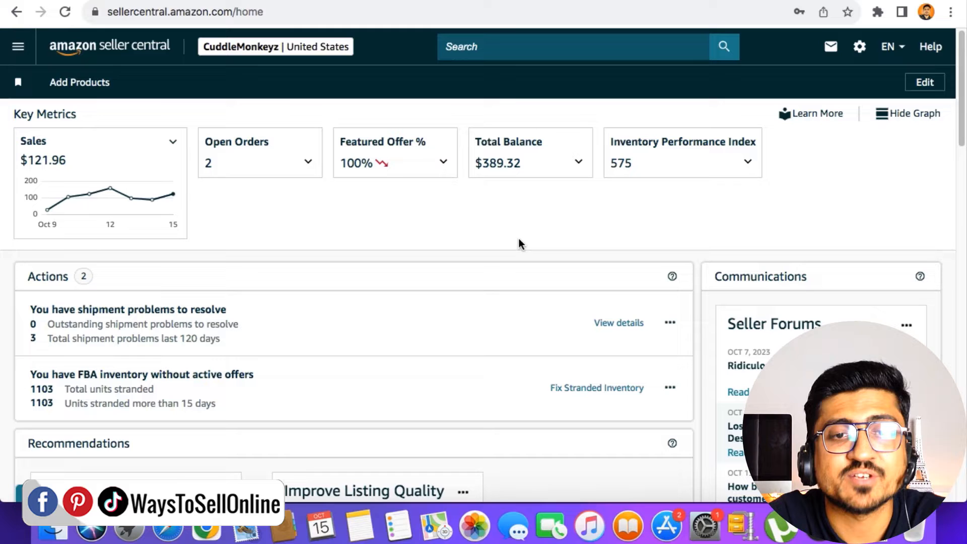
mouse_move(921, 170)
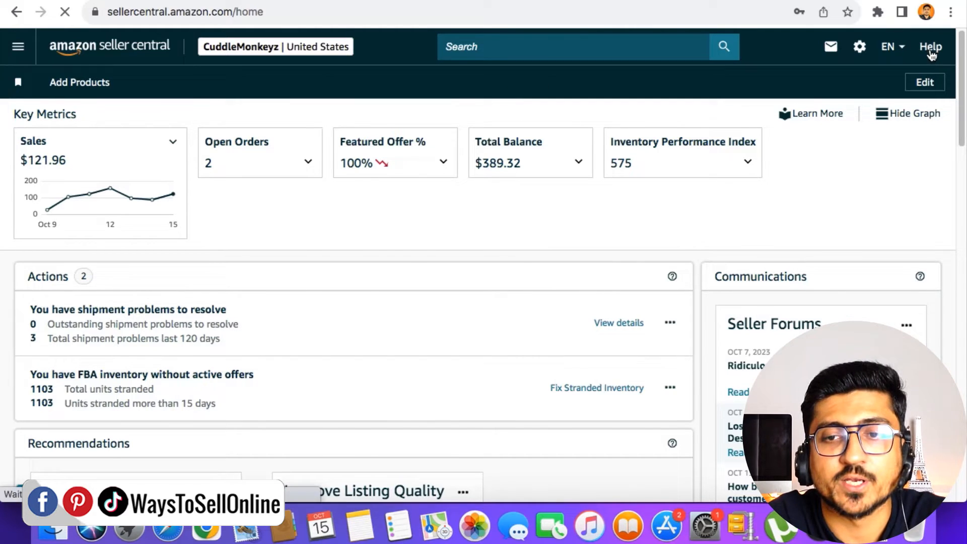
Go to the seller support Help page from the home dashboard.
left_click(931, 46)
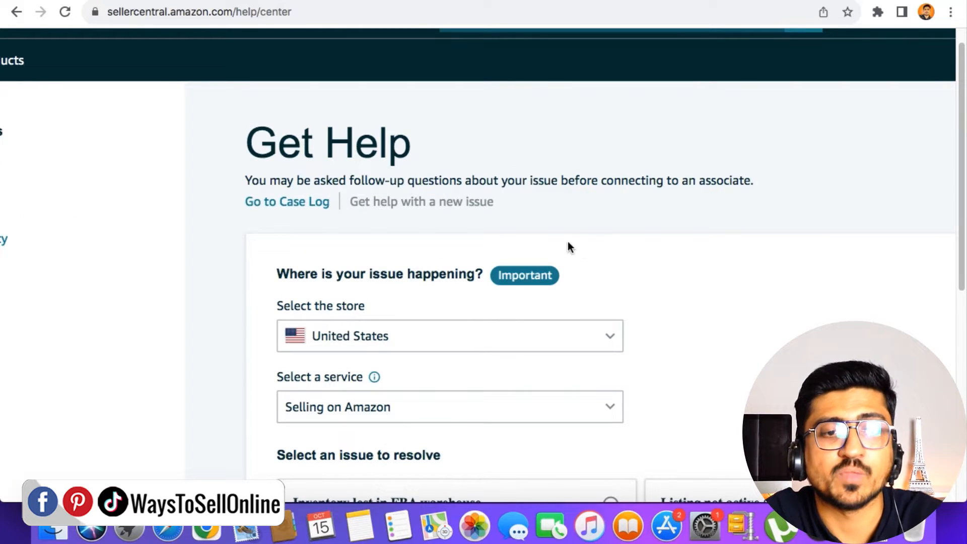
mouse_move(287, 201)
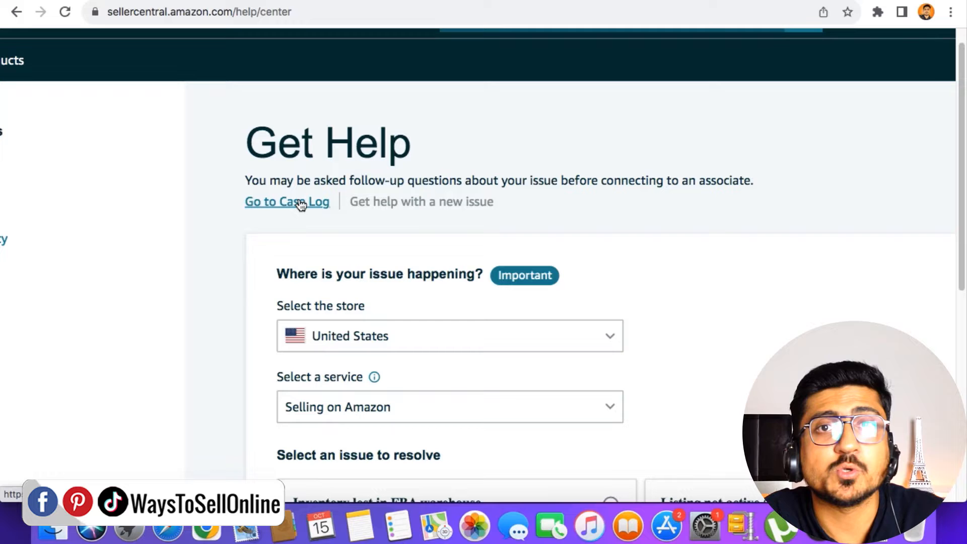
mouse_move(444, 226)
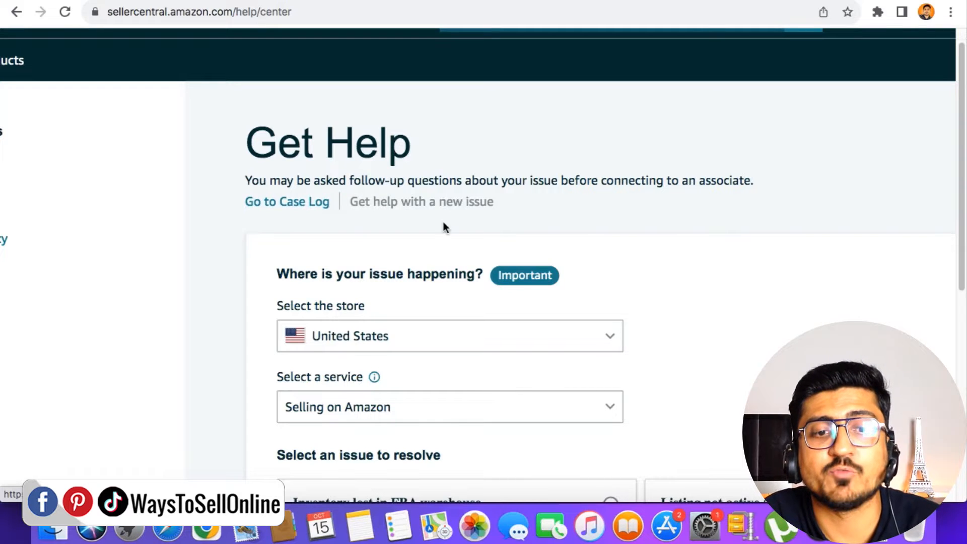
Scroll the Get Help page down to the 'Select an issue to resolve' cards.
scroll("down", 3)
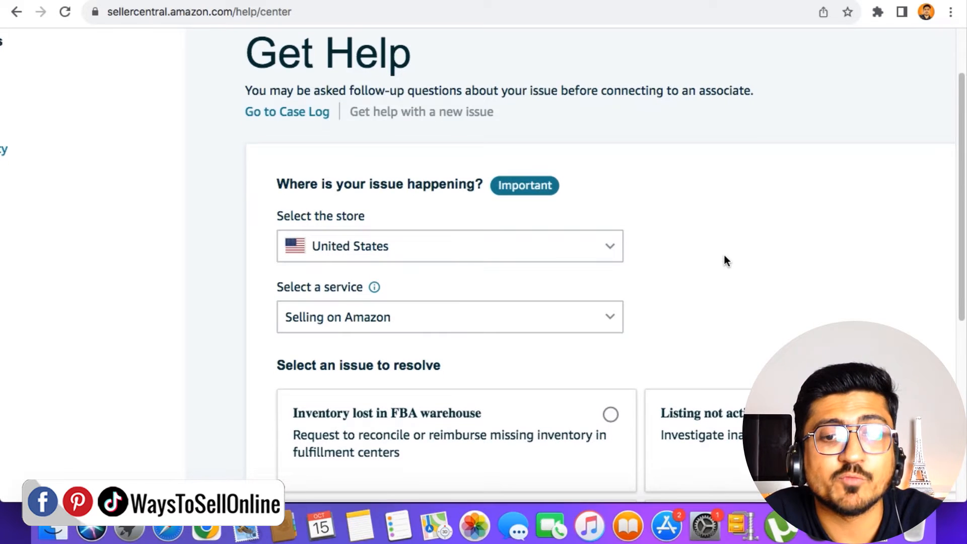
scroll("down", 3)
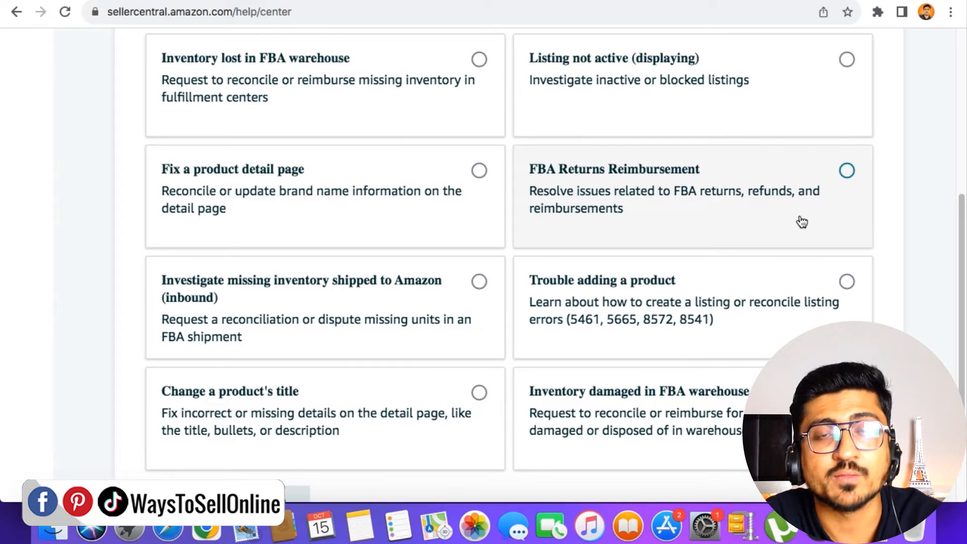
mouse_move(607, 148)
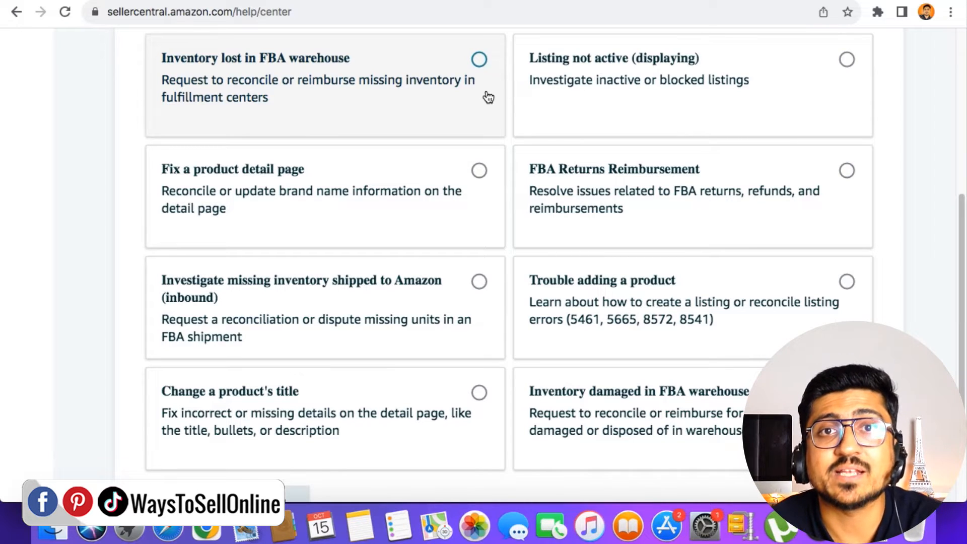
mouse_move(103, 83)
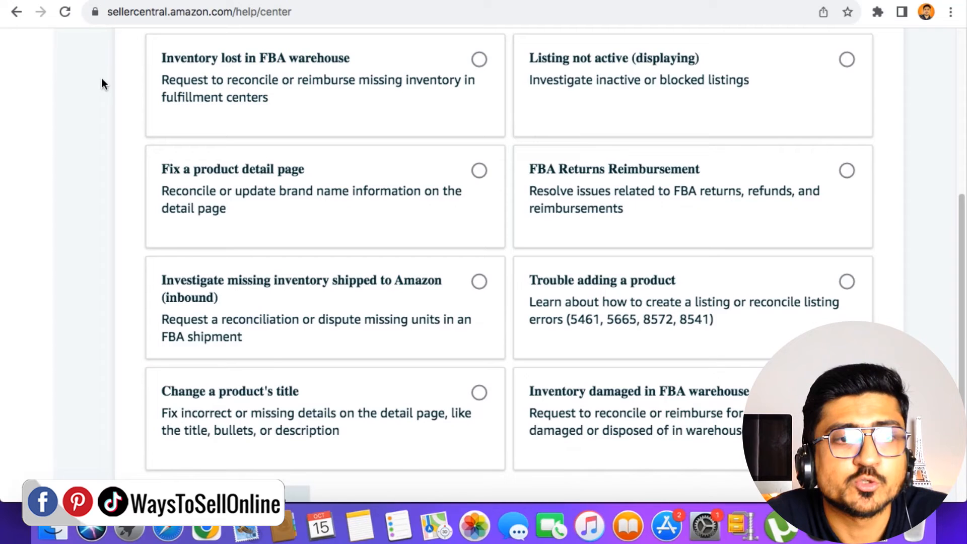
mouse_move(153, 73)
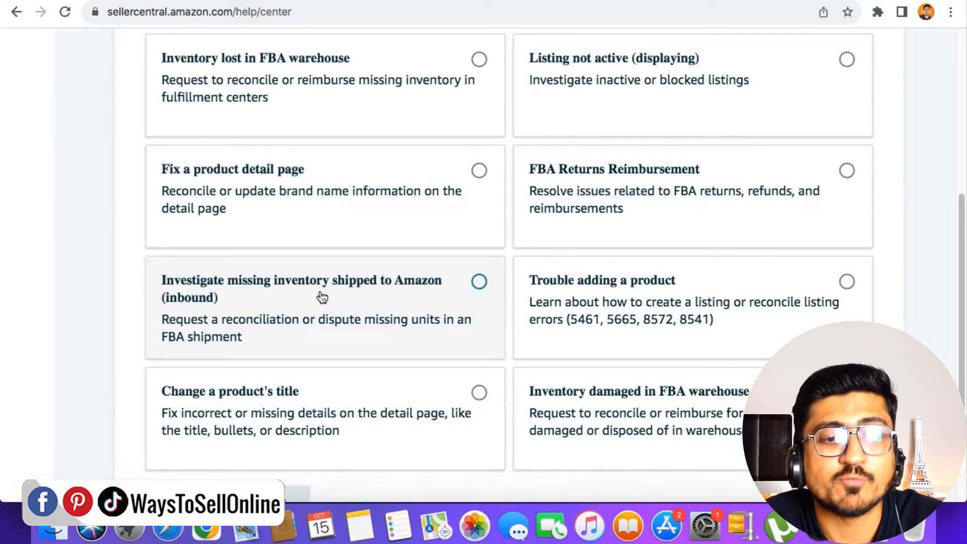
Describe the unlisted issue as 'my amazon product listing item type keyword is not correct'.
scroll("down", 3)
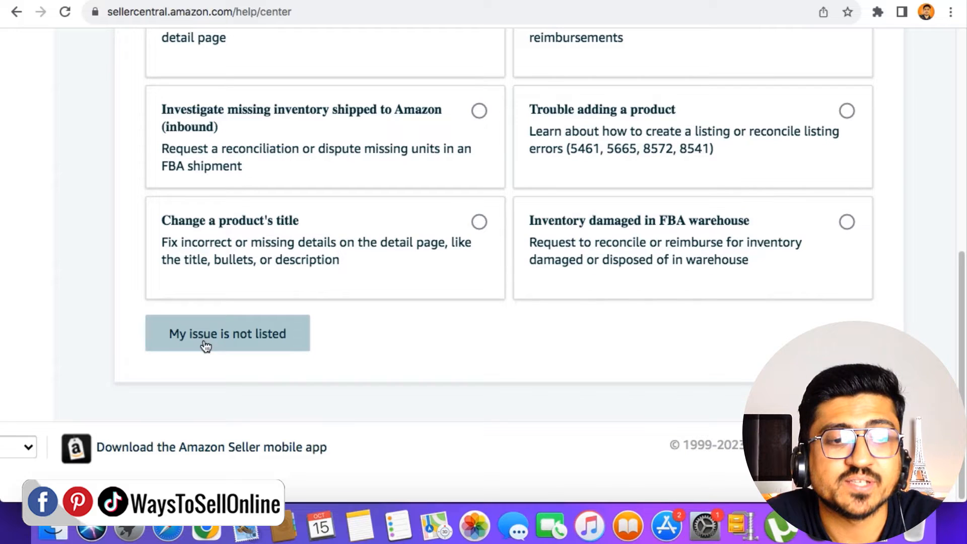
mouse_move(223, 343)
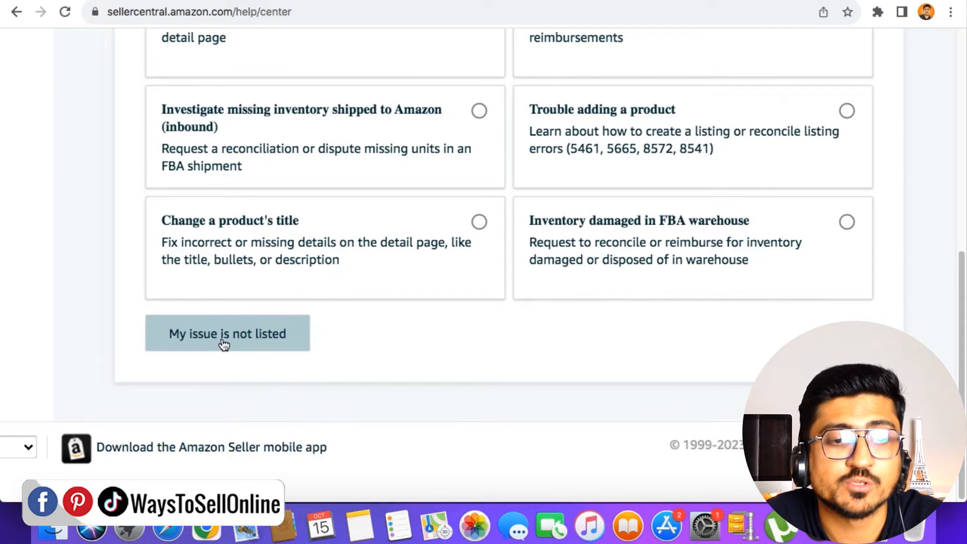
left_click(227, 333)
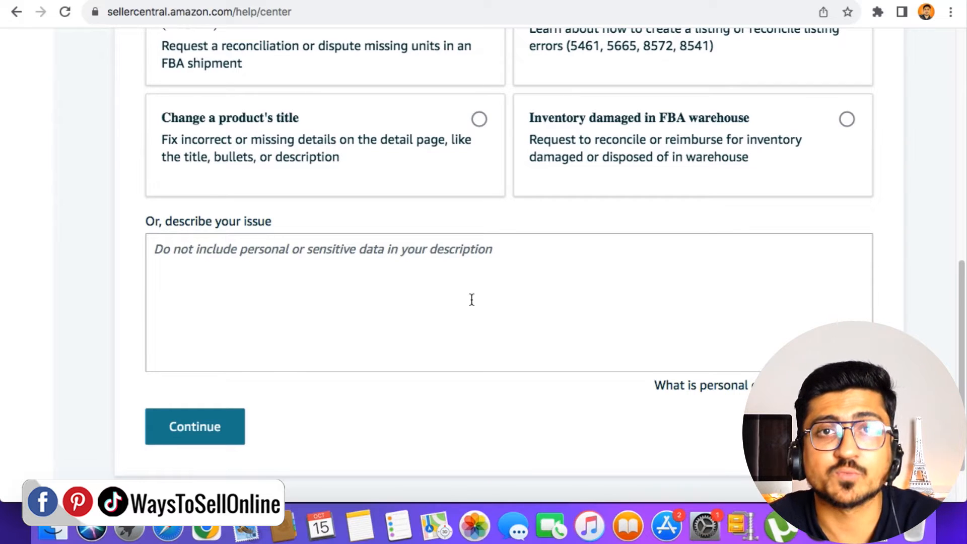
left_click(471, 302)
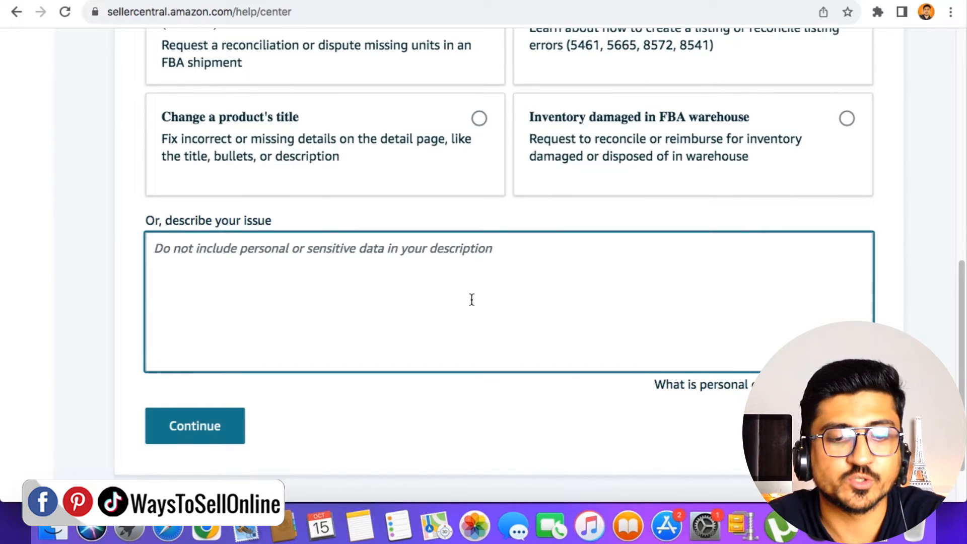
type("my amaon")
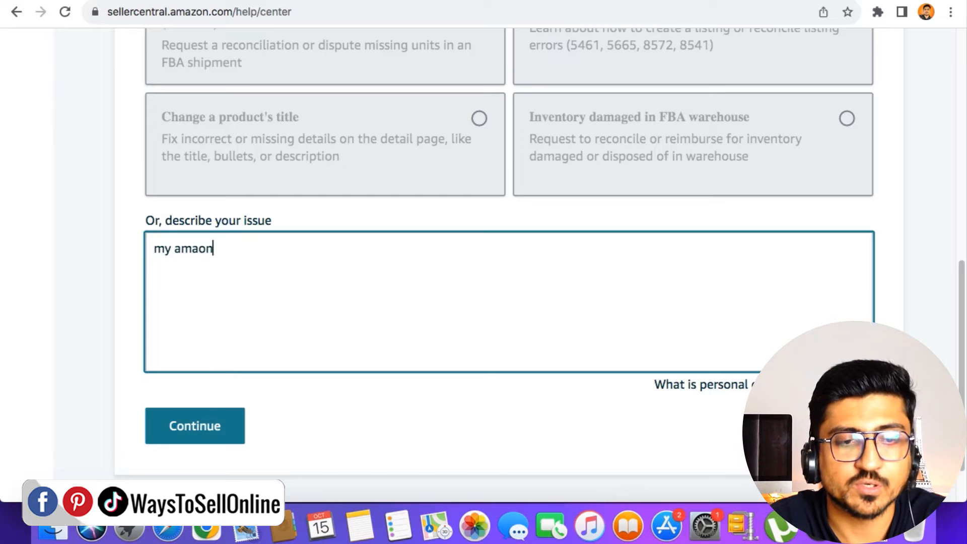
type("zon prod")
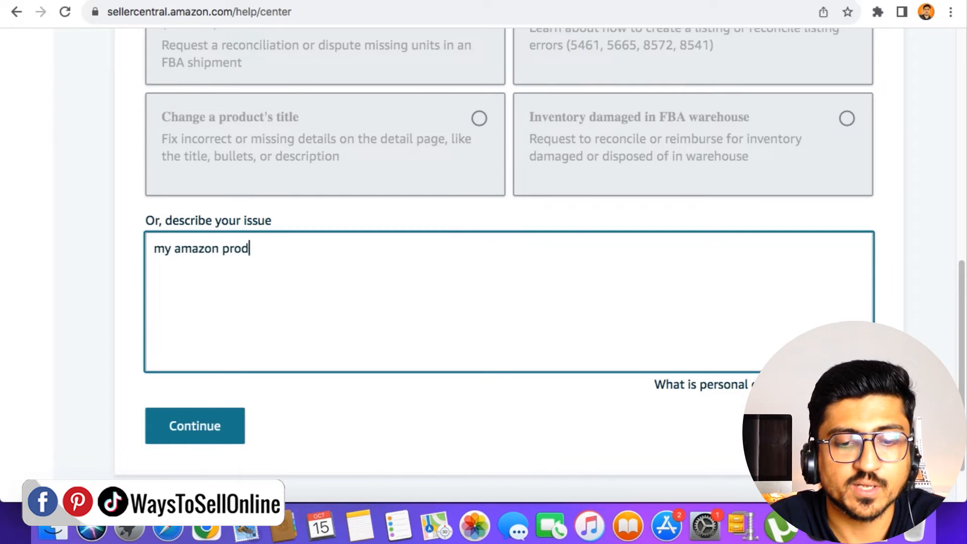
type("uct listing item ty")
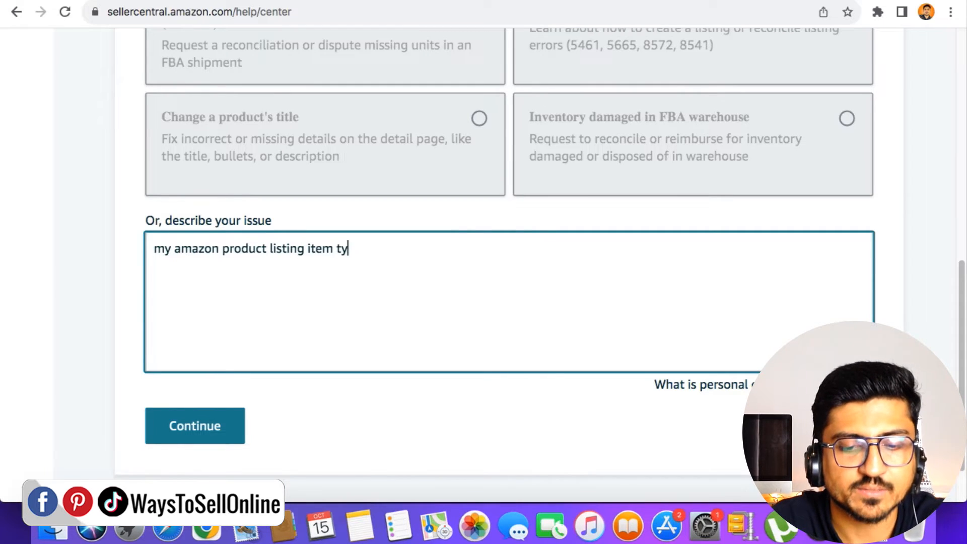
type("pe keyword i")
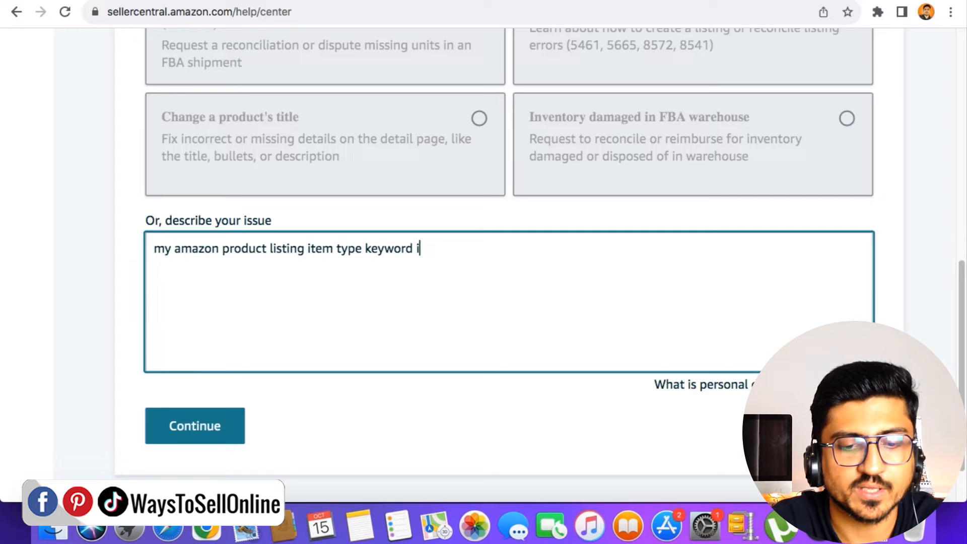
type("is not correct")
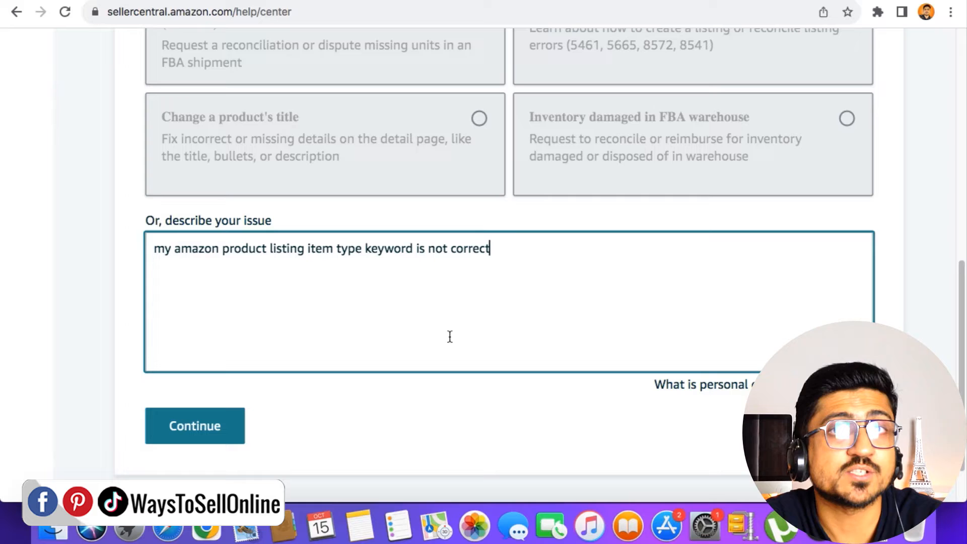
mouse_move(566, 289)
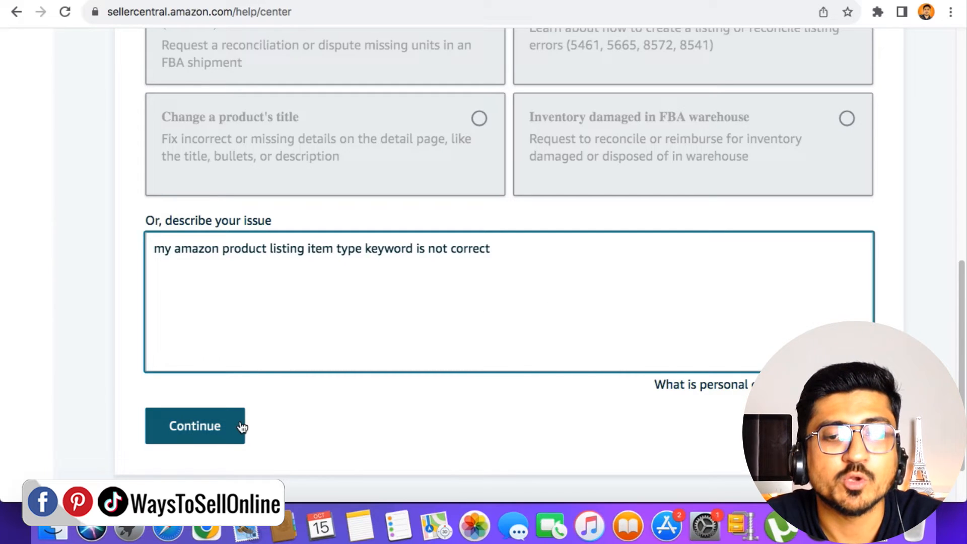
Choose 'My issue is not listed' and categorise the case as 'Product or listing related'.
left_click(195, 425)
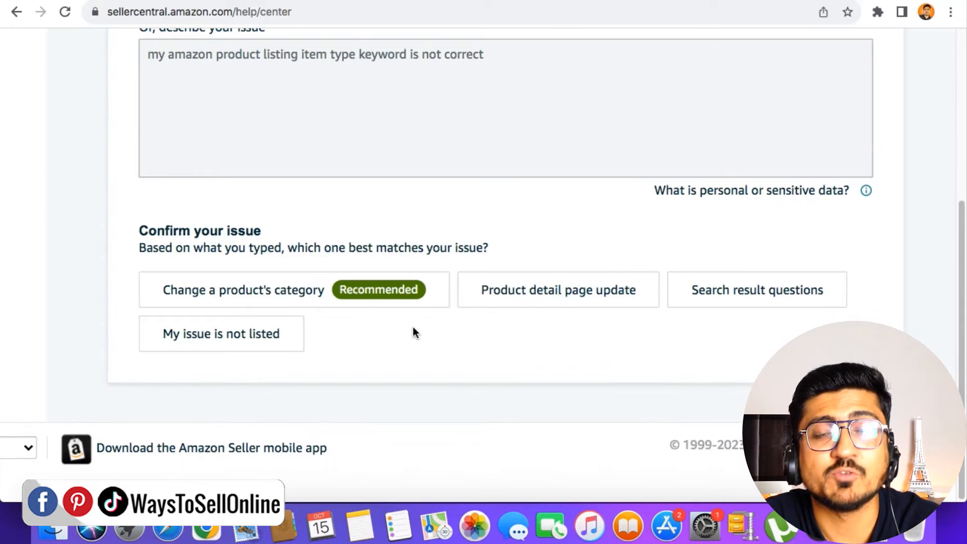
mouse_move(889, 263)
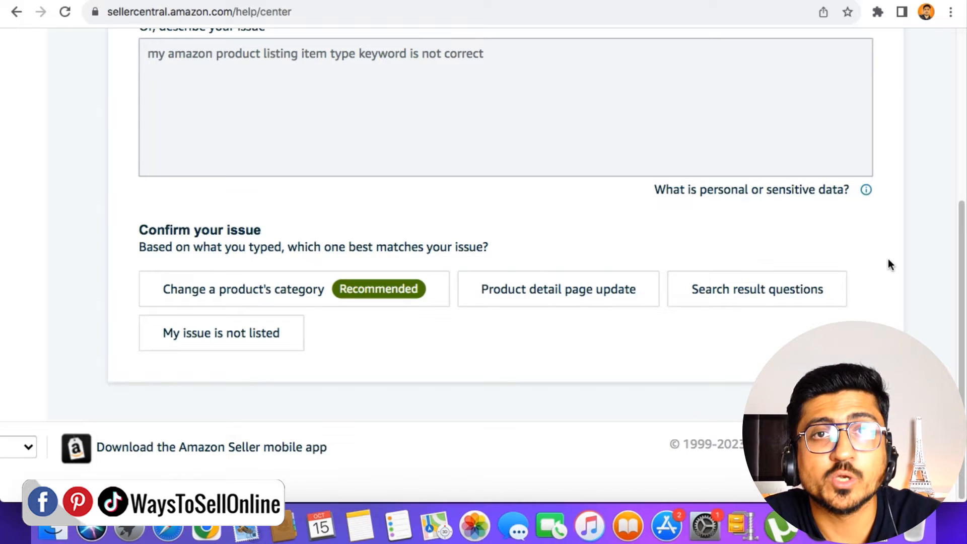
mouse_move(888, 267)
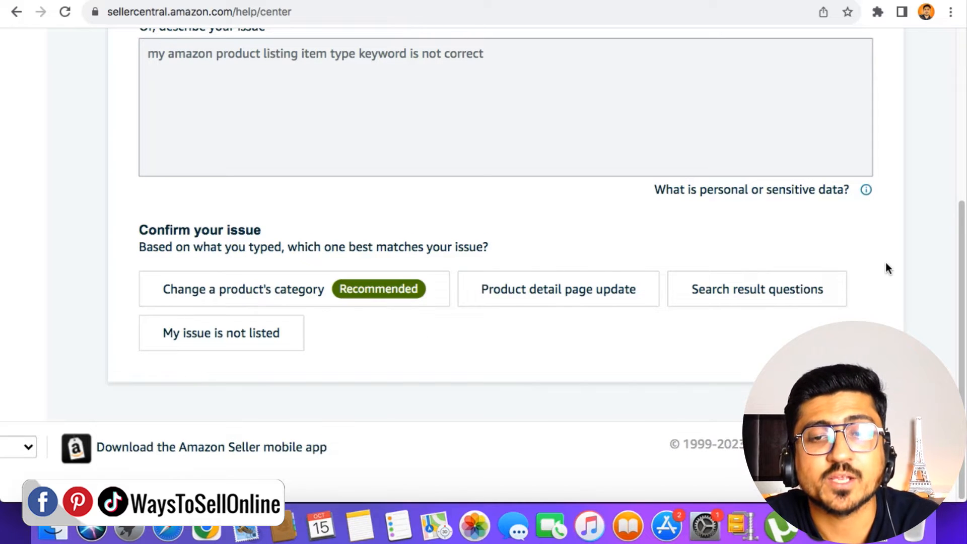
mouse_move(220, 332)
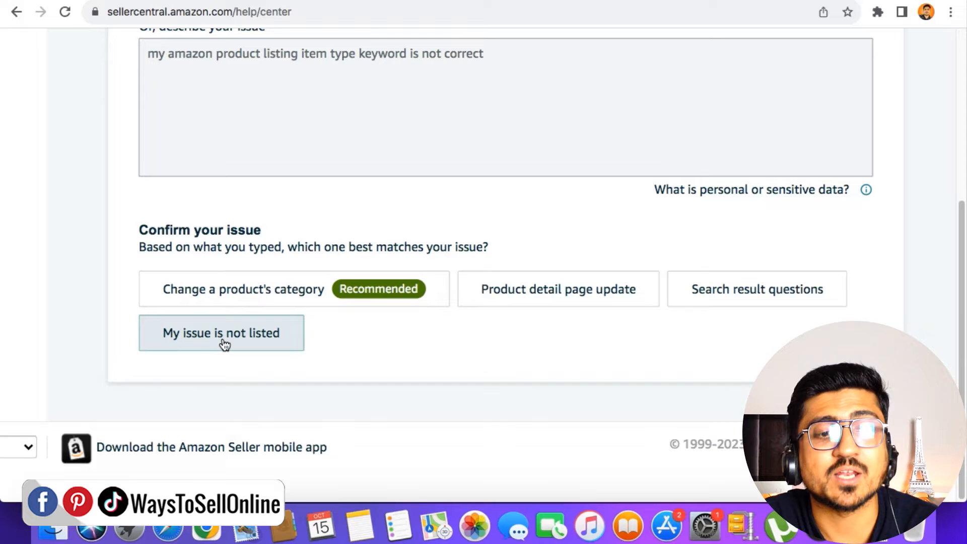
left_click(220, 332)
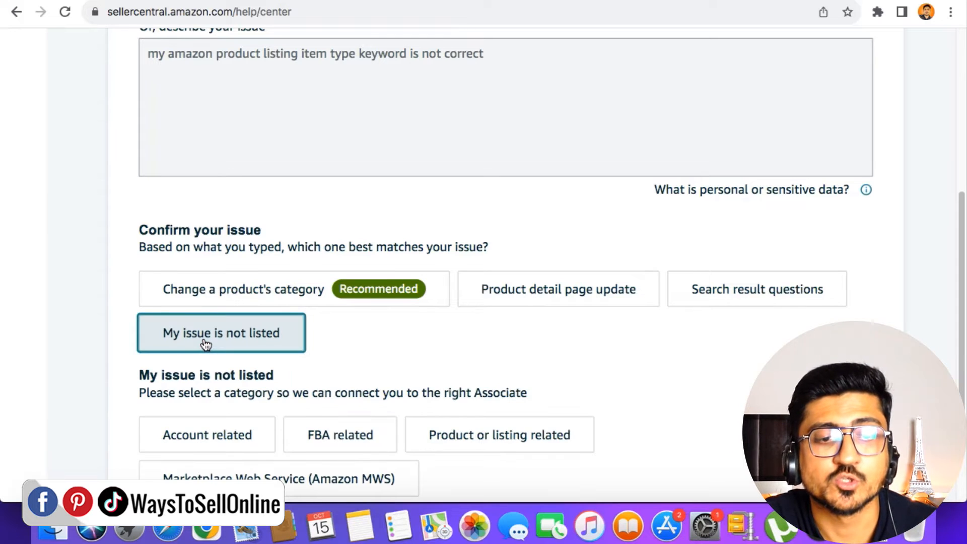
scroll("down", 3)
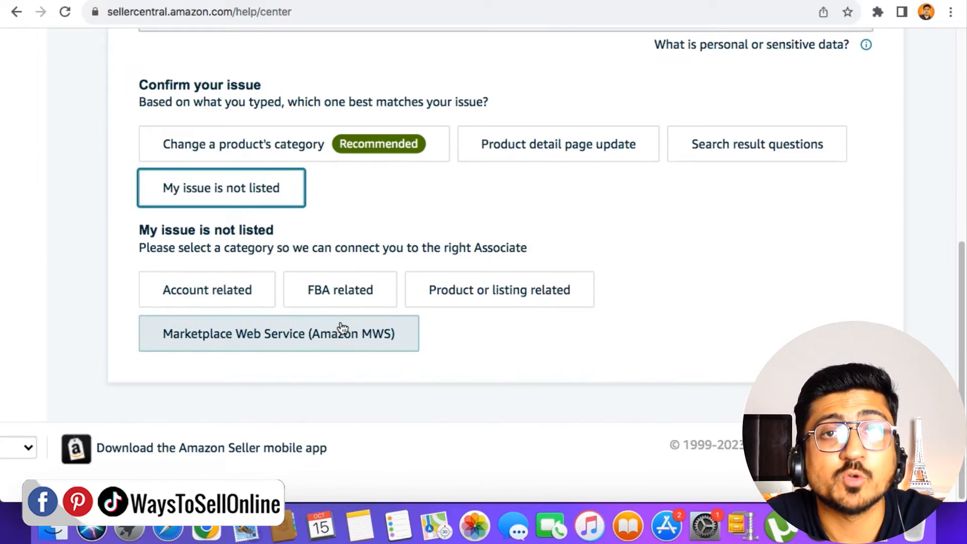
mouse_move(293, 242)
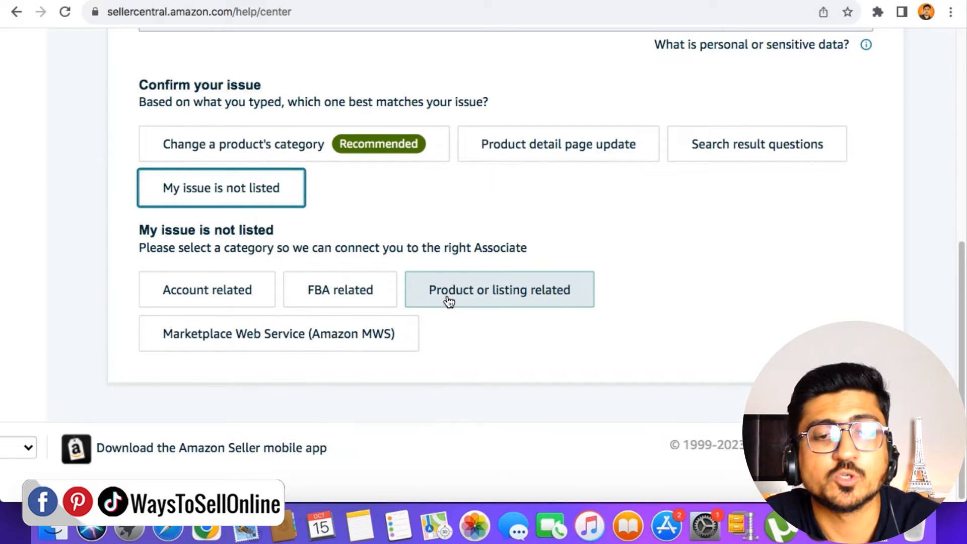
left_click(499, 289)
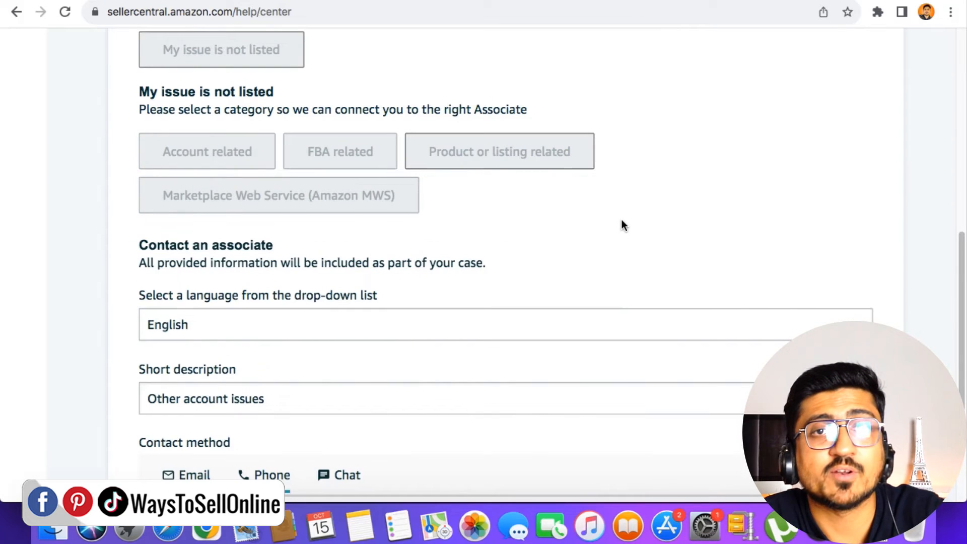
Replace the short description with 'My Iten Type Keyword Is Not Correct'.
left_click(505, 324)
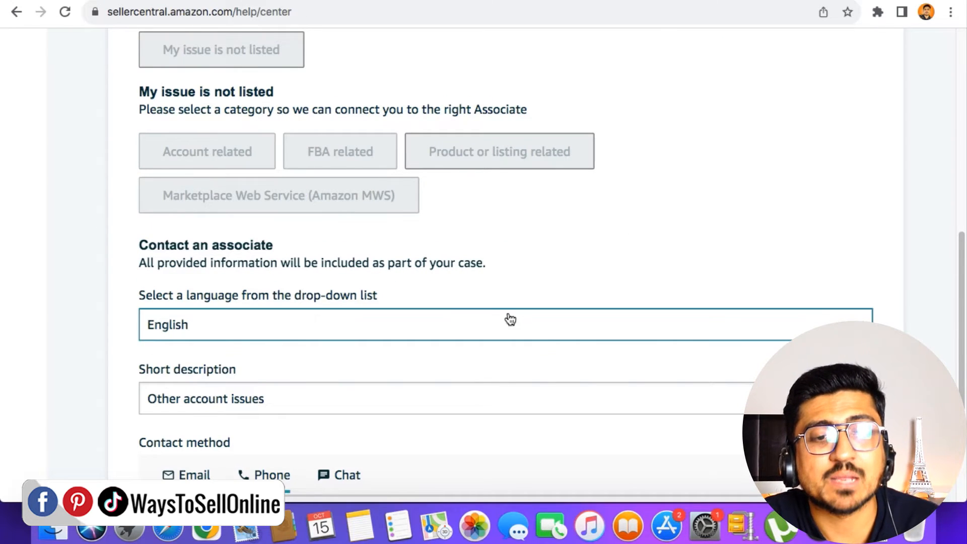
scroll("down", 3)
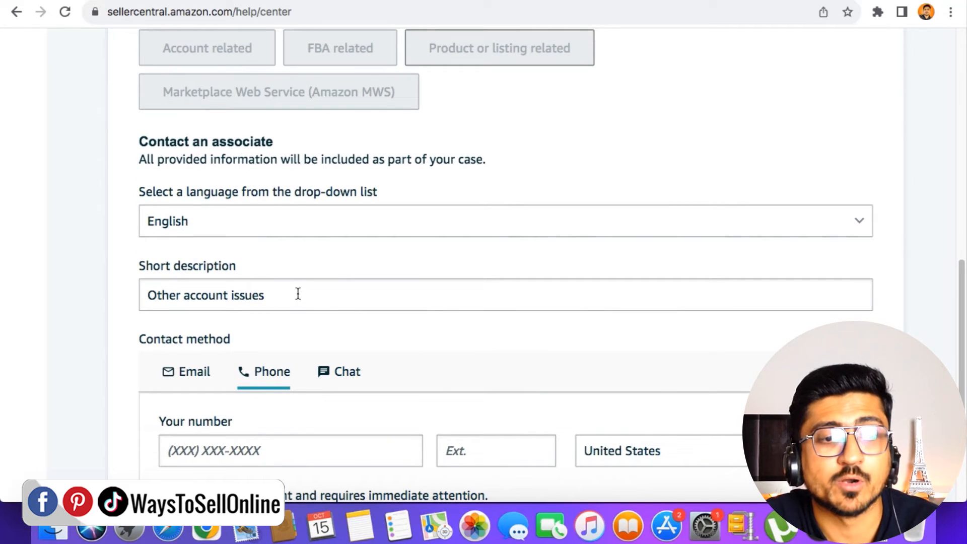
type("My It")
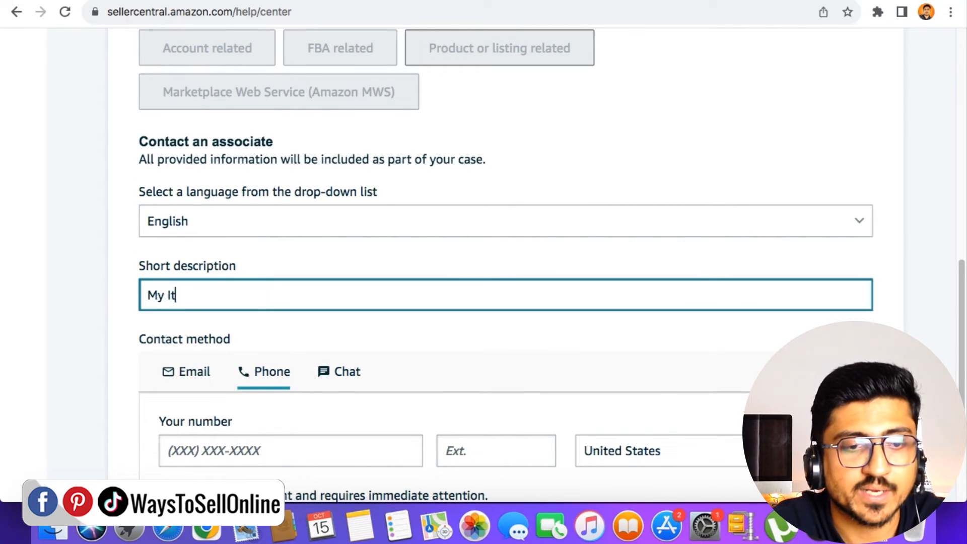
type("en Type K")
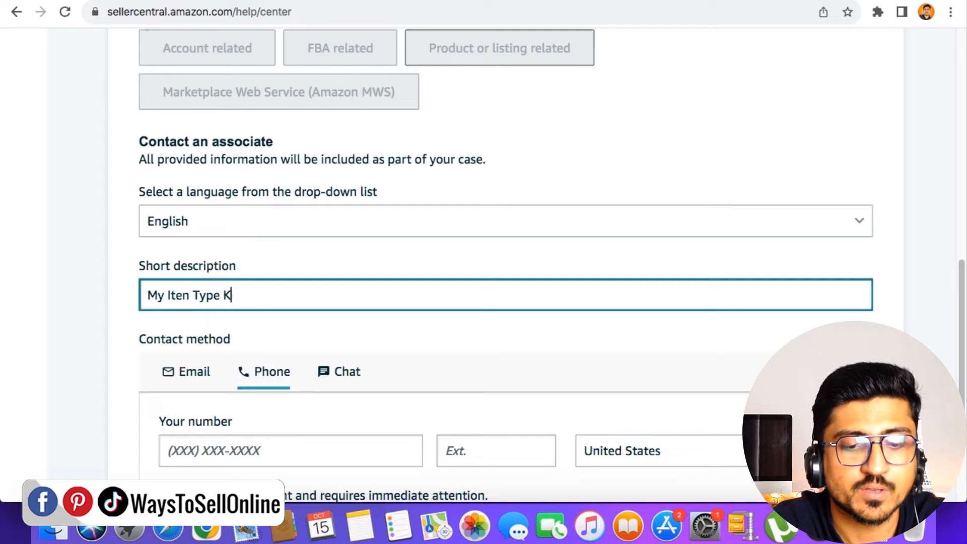
type("eyword Is")
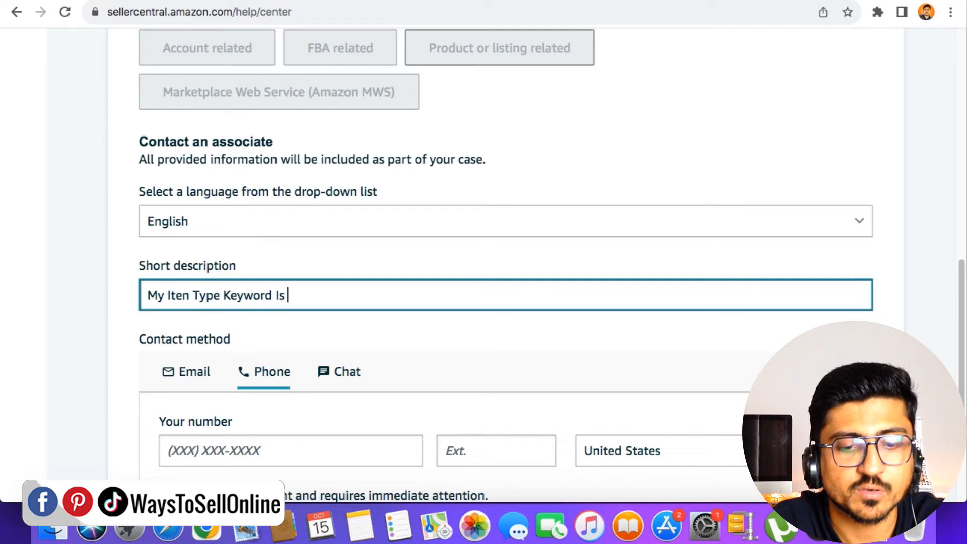
type("Not C")
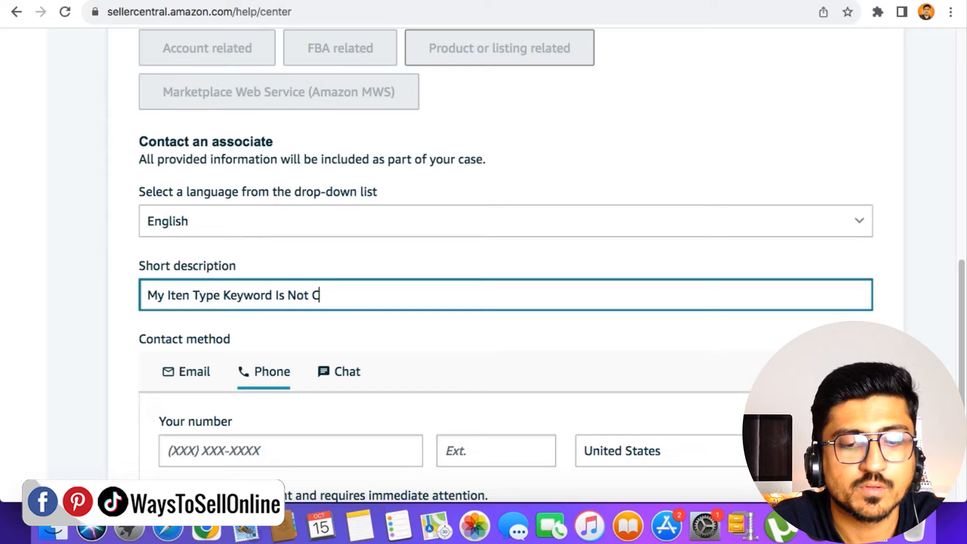
type("orrect")
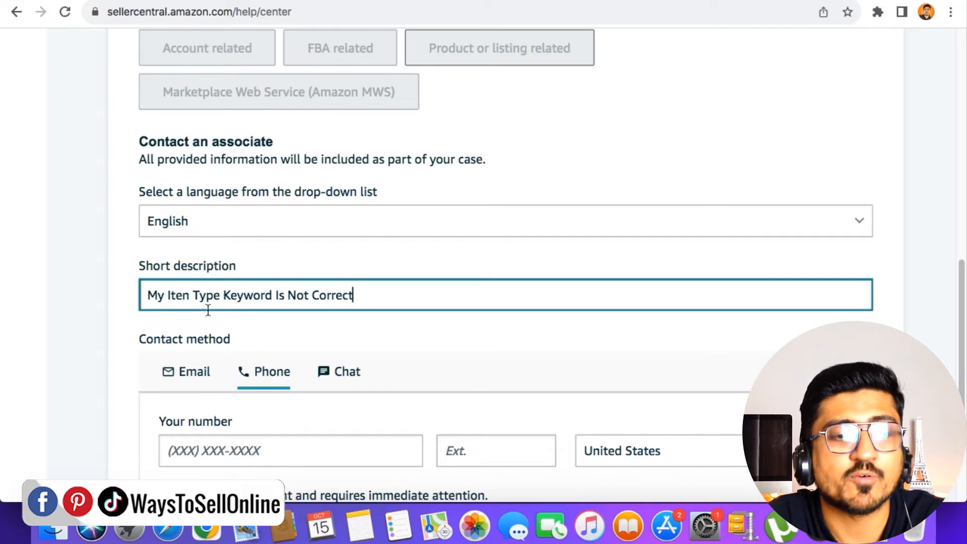
scroll("down", 3)
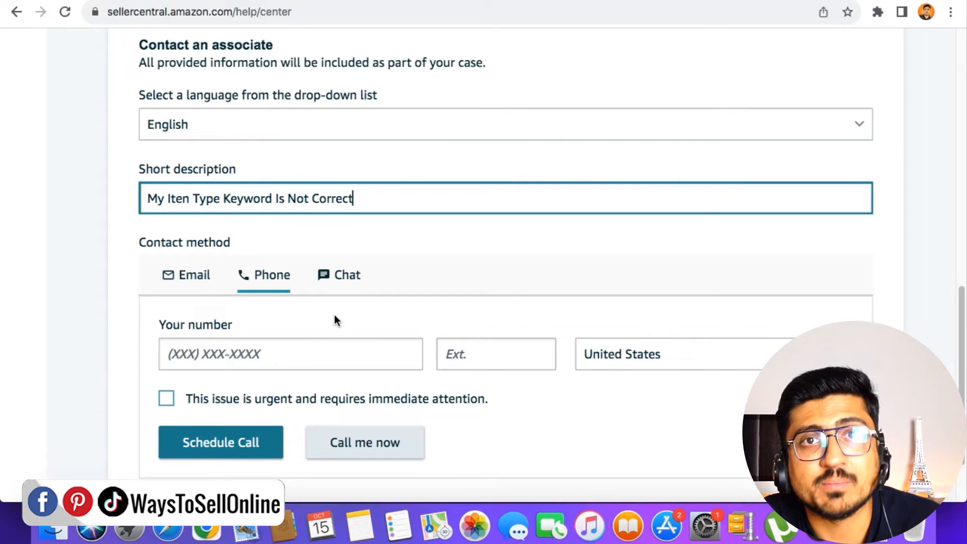
Flag the case as urgent and switch the contact method to Email.
left_click(290, 353)
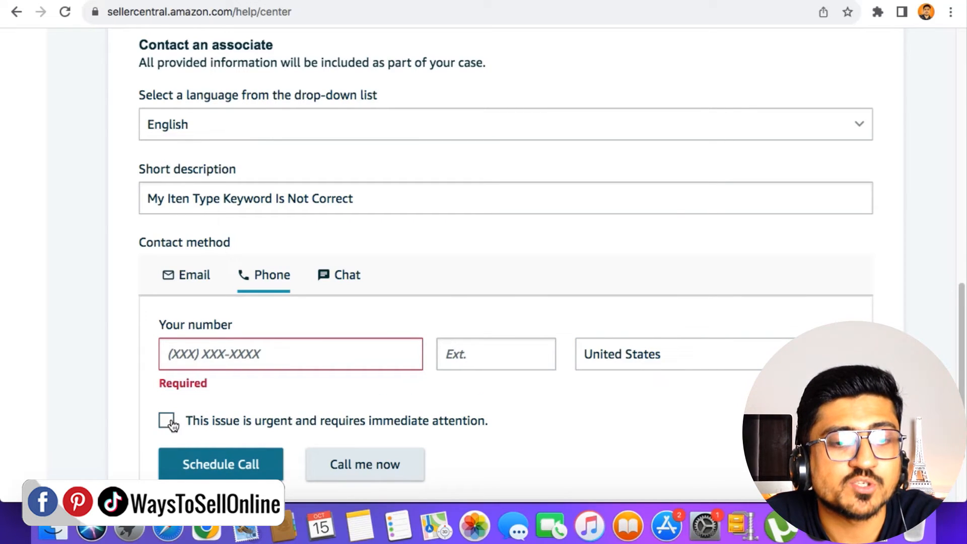
left_click(166, 420)
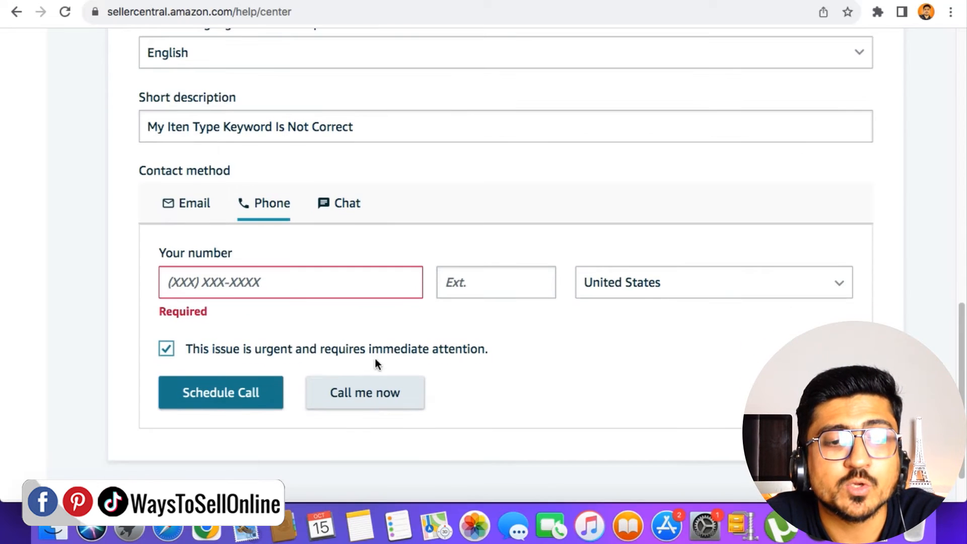
mouse_move(364, 401)
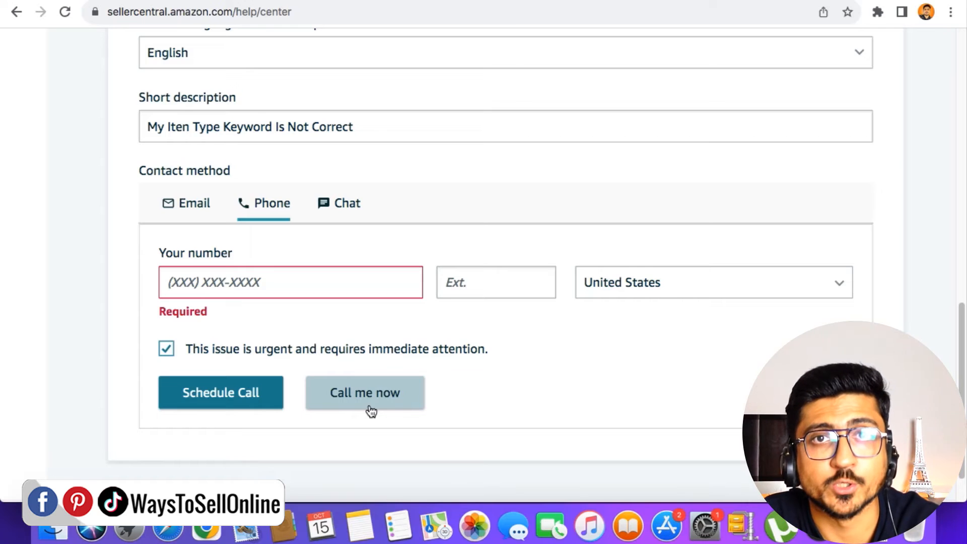
left_click(195, 203)
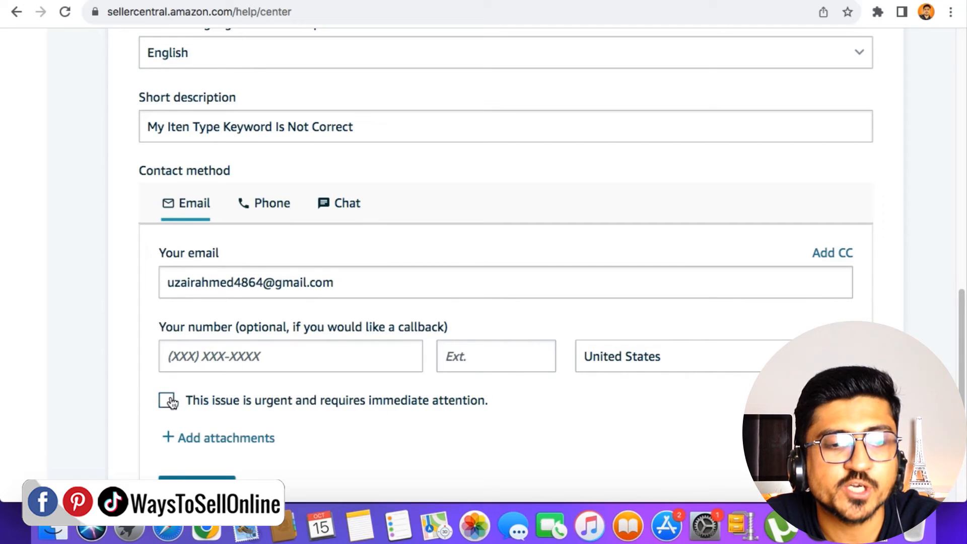
Mark the email case as urgent and review the form back from its start.
left_click(166, 400)
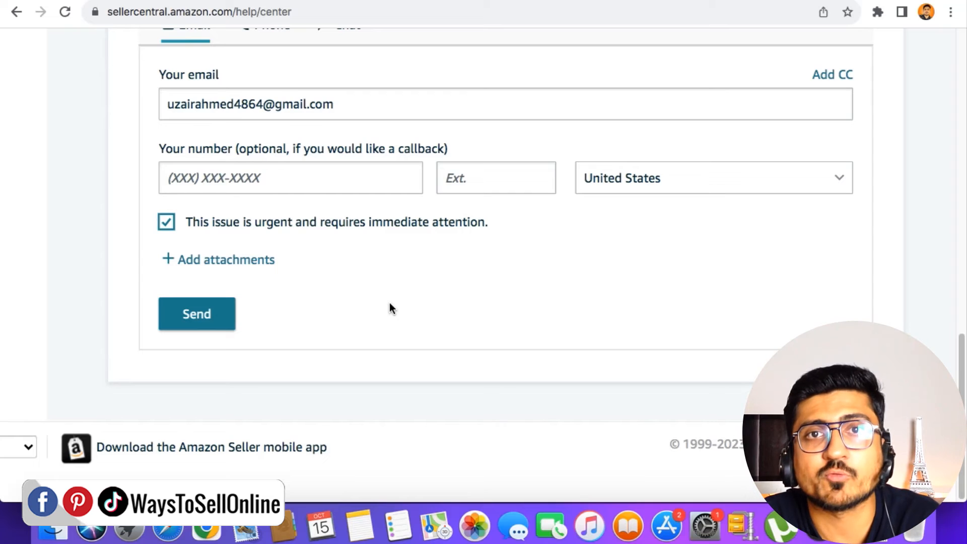
mouse_move(383, 325)
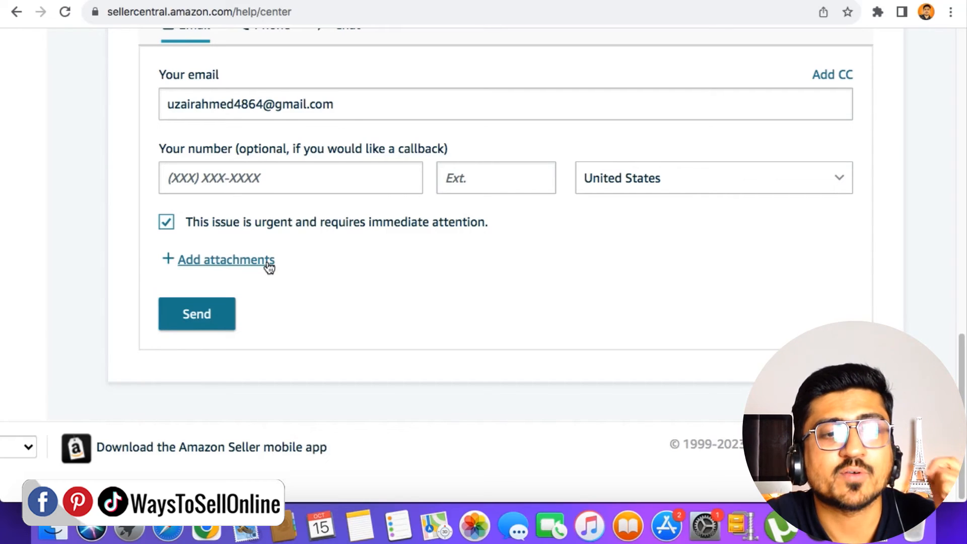
mouse_move(493, 281)
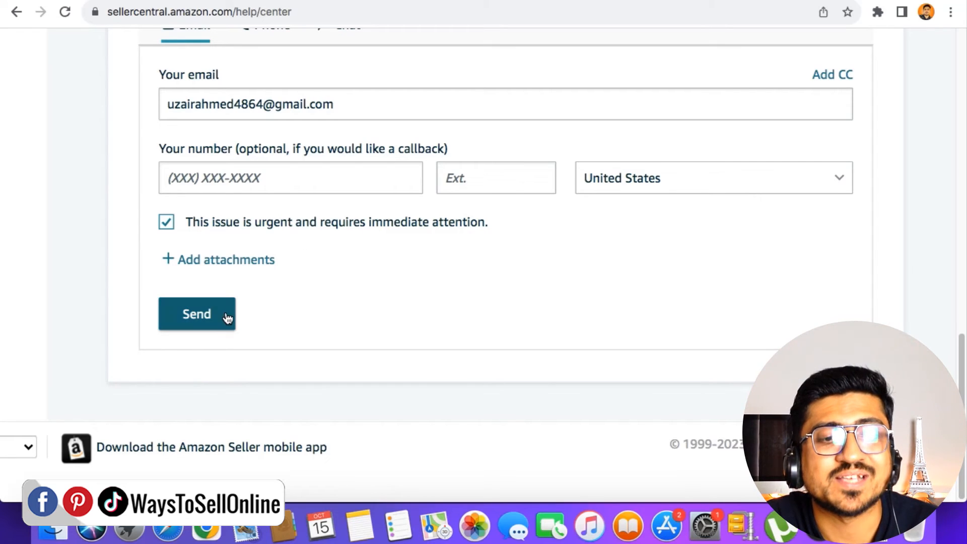
mouse_move(302, 320)
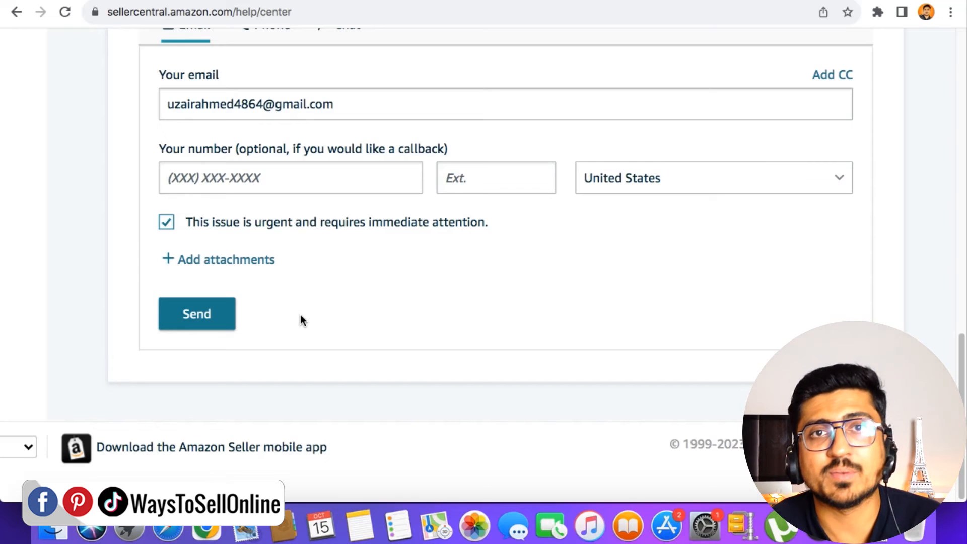
mouse_move(360, 279)
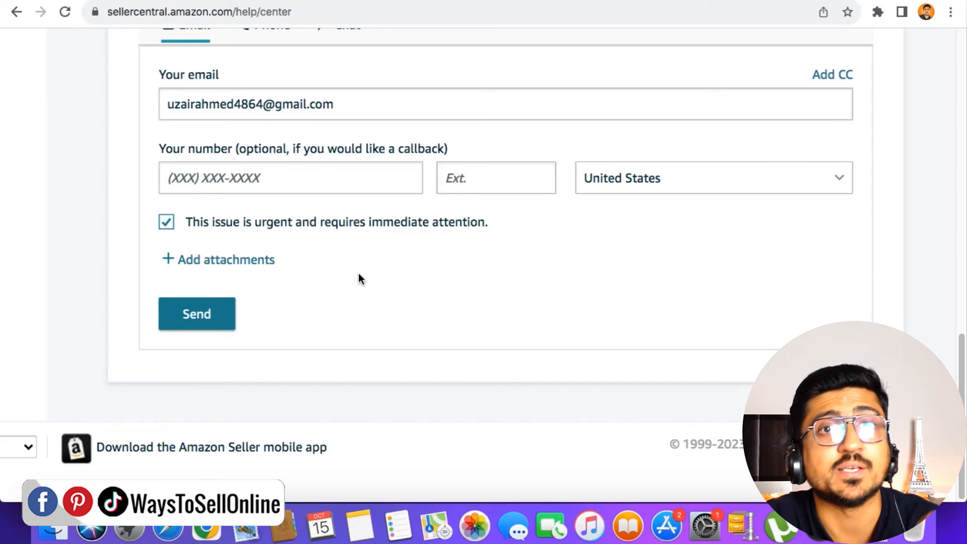
mouse_move(340, 289)
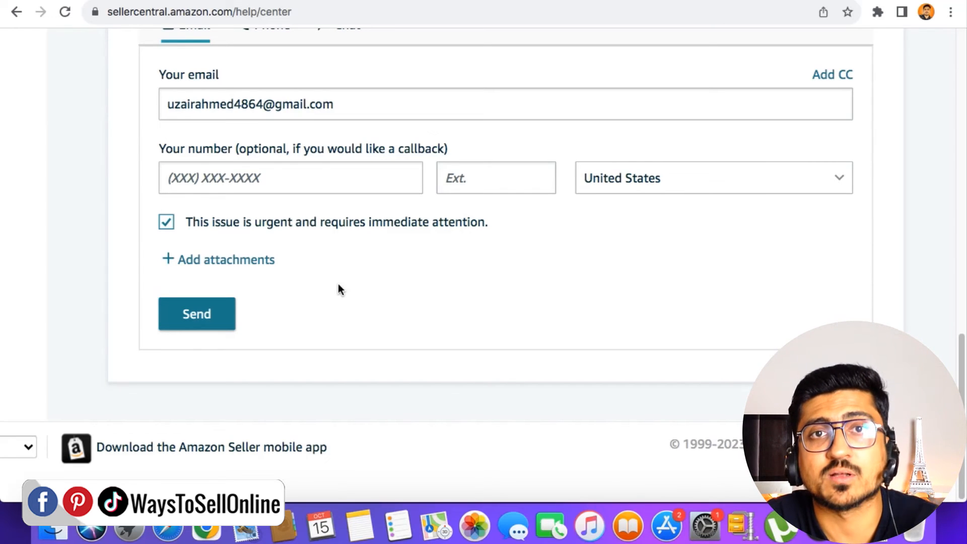
mouse_move(345, 289)
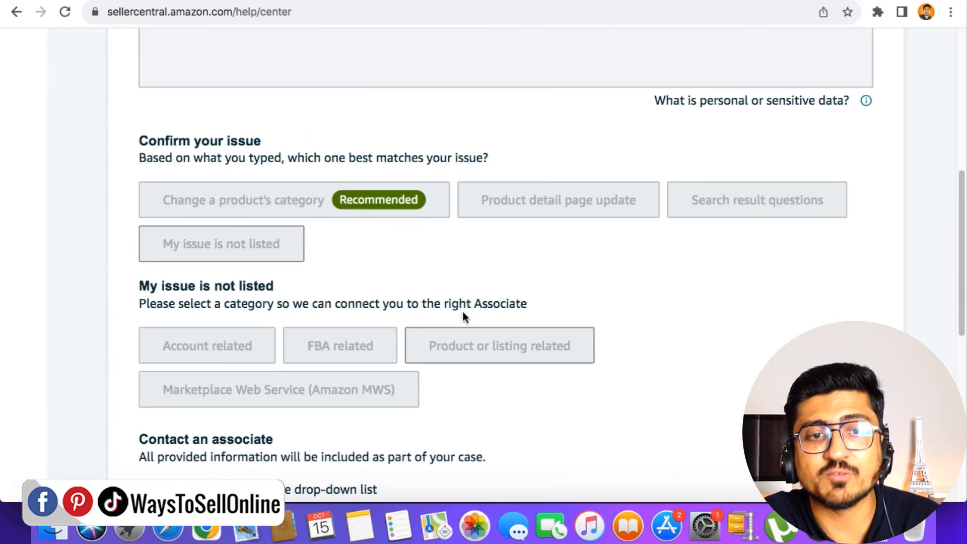
scroll("up", 3)
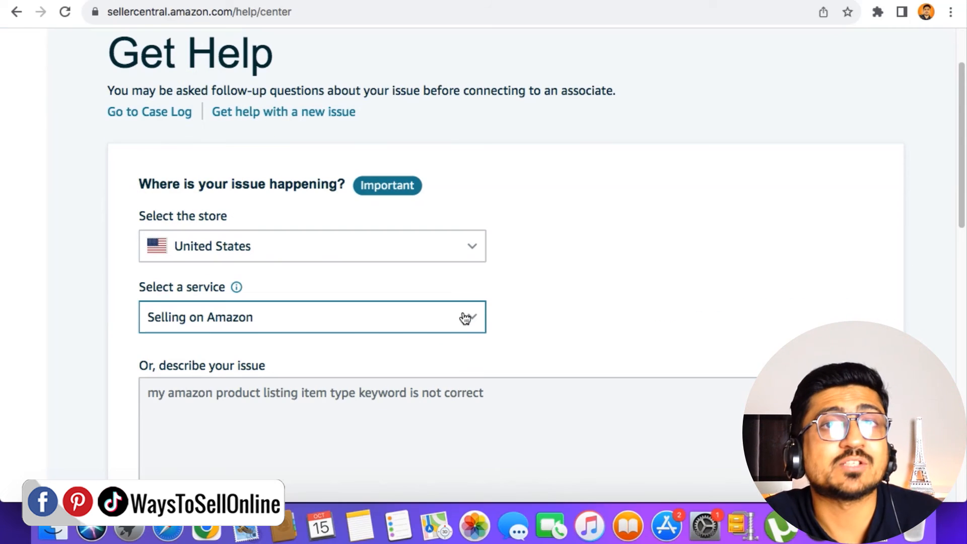